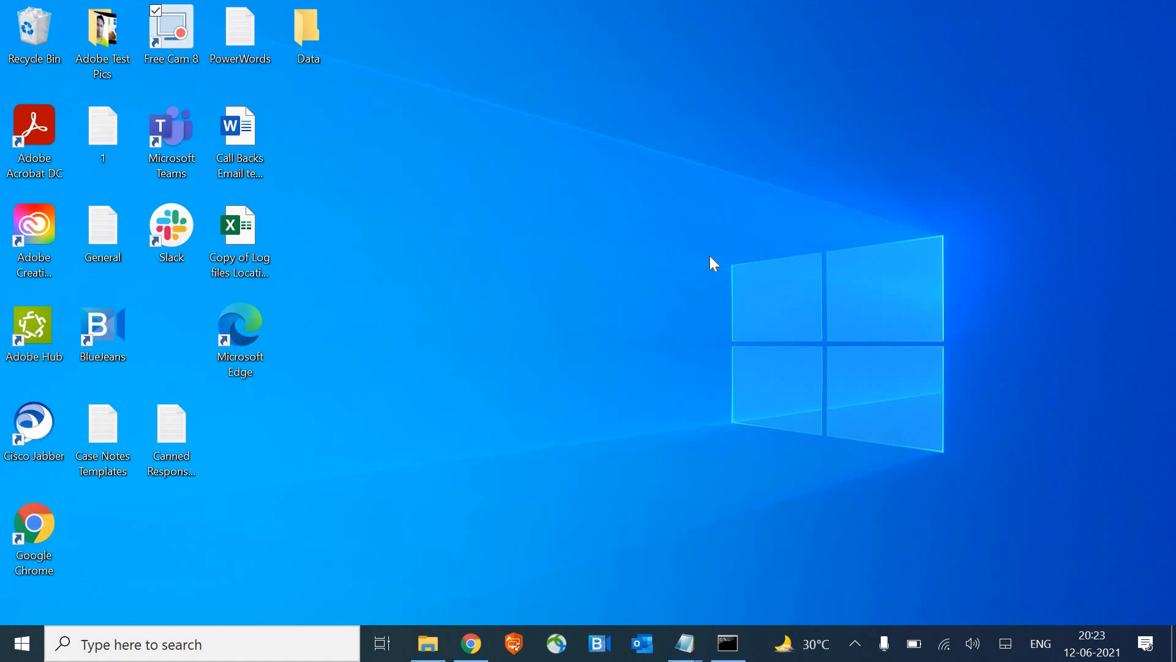
mouse_move(21, 643)
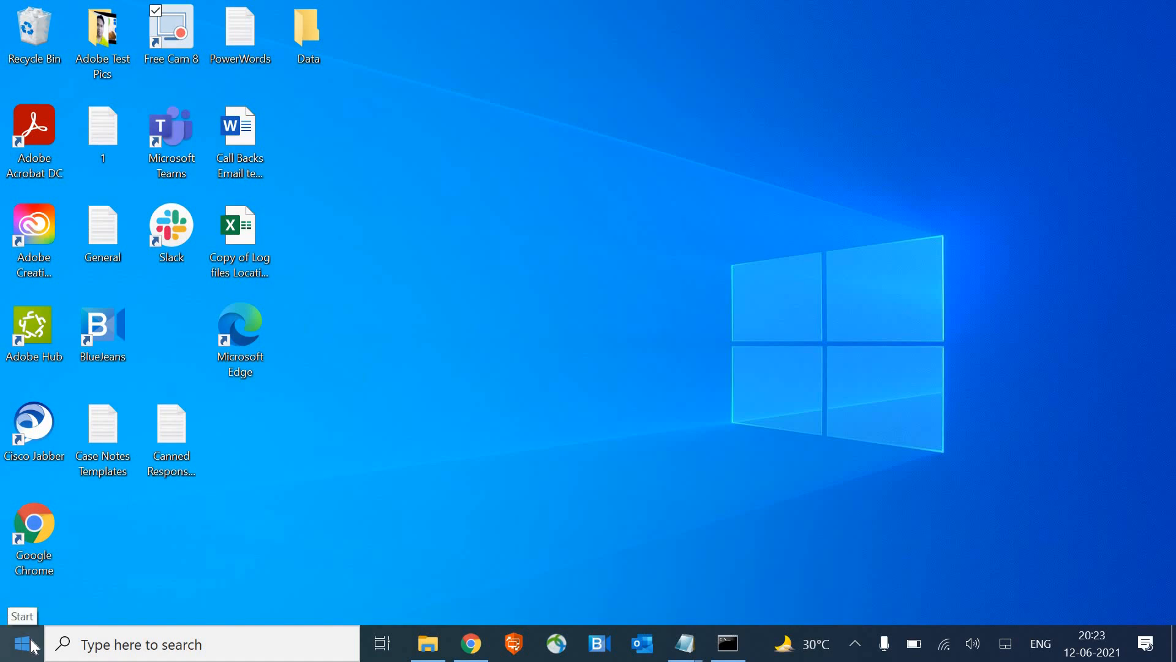
Bring up the Start button's quick system tools menu that lists Device Manager.
right_click(20, 644)
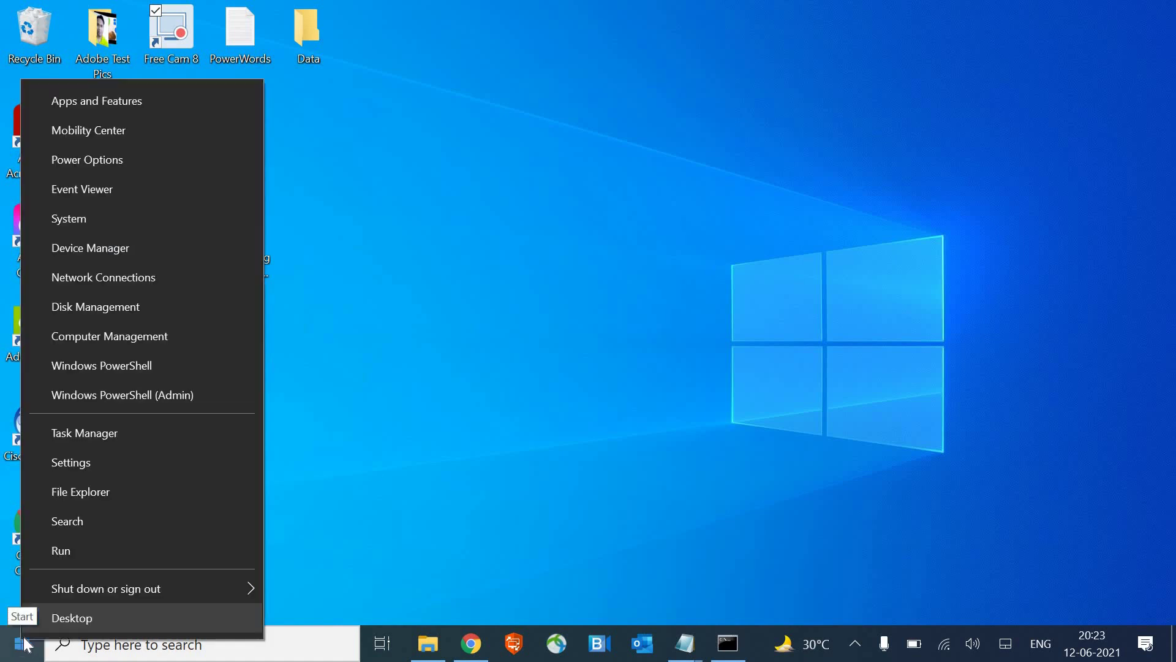
mouse_move(90, 248)
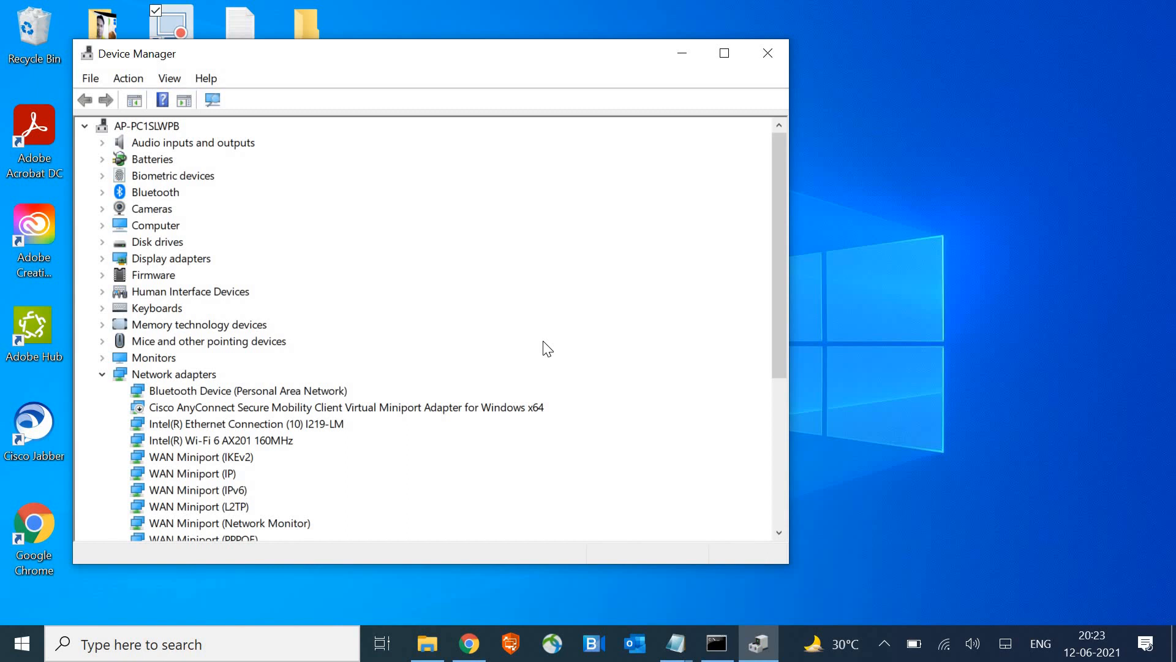
mouse_move(101, 263)
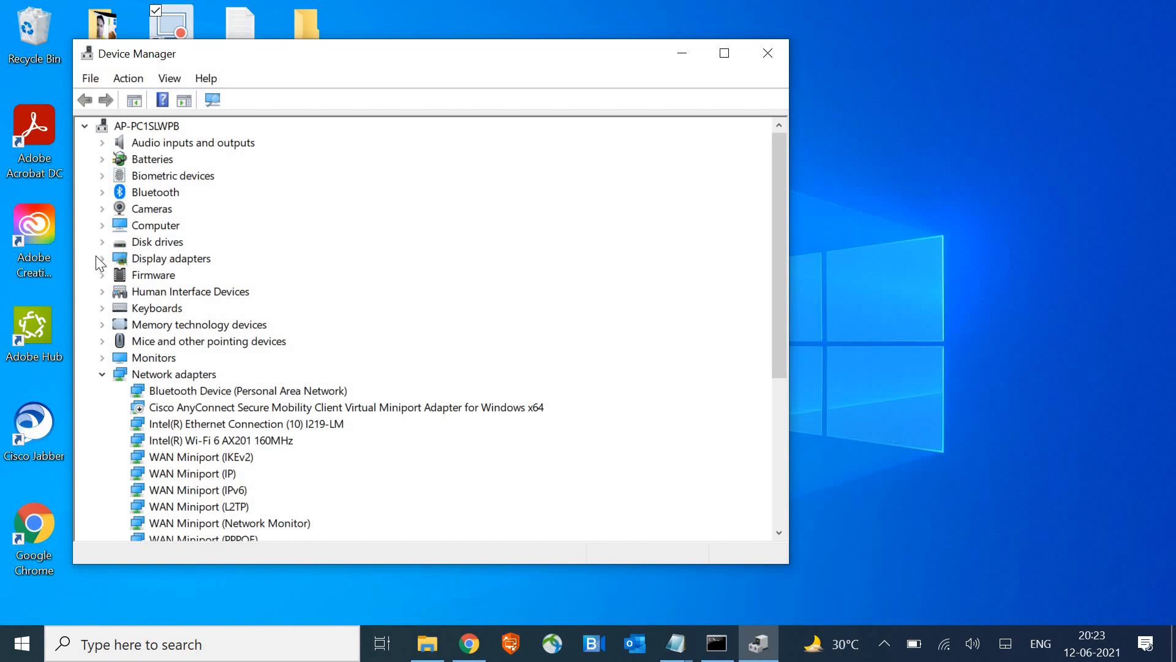
Expand Display adapters and launch Update driver for Intel(R) UHD Graphics.
left_click(101, 258)
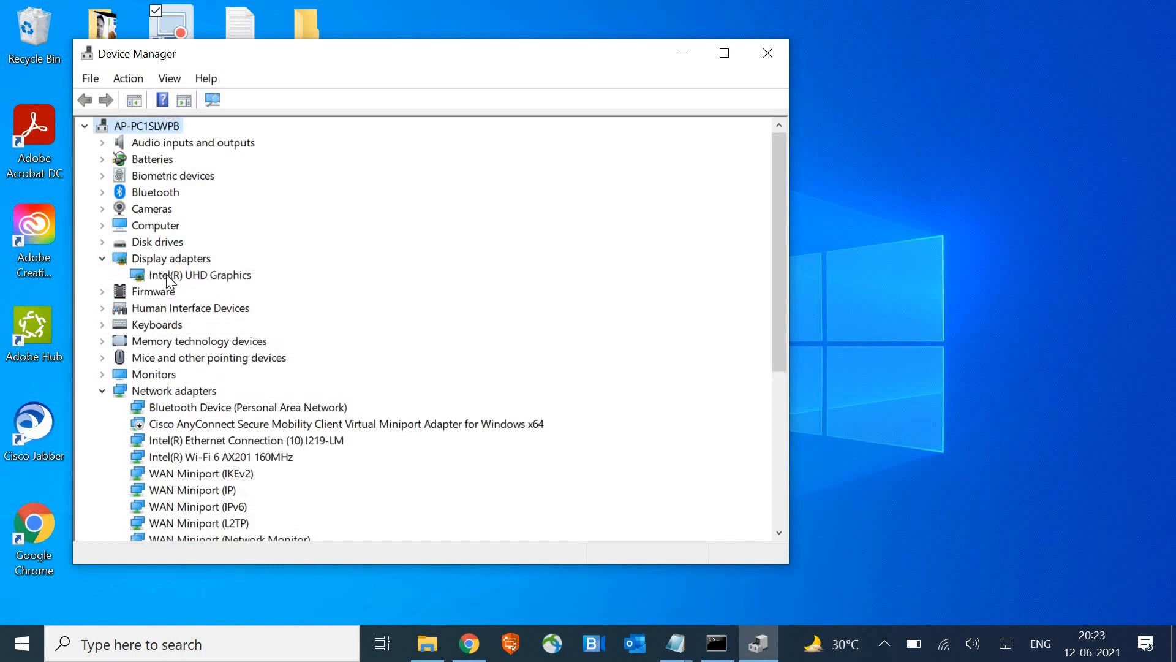
left_click(202, 275)
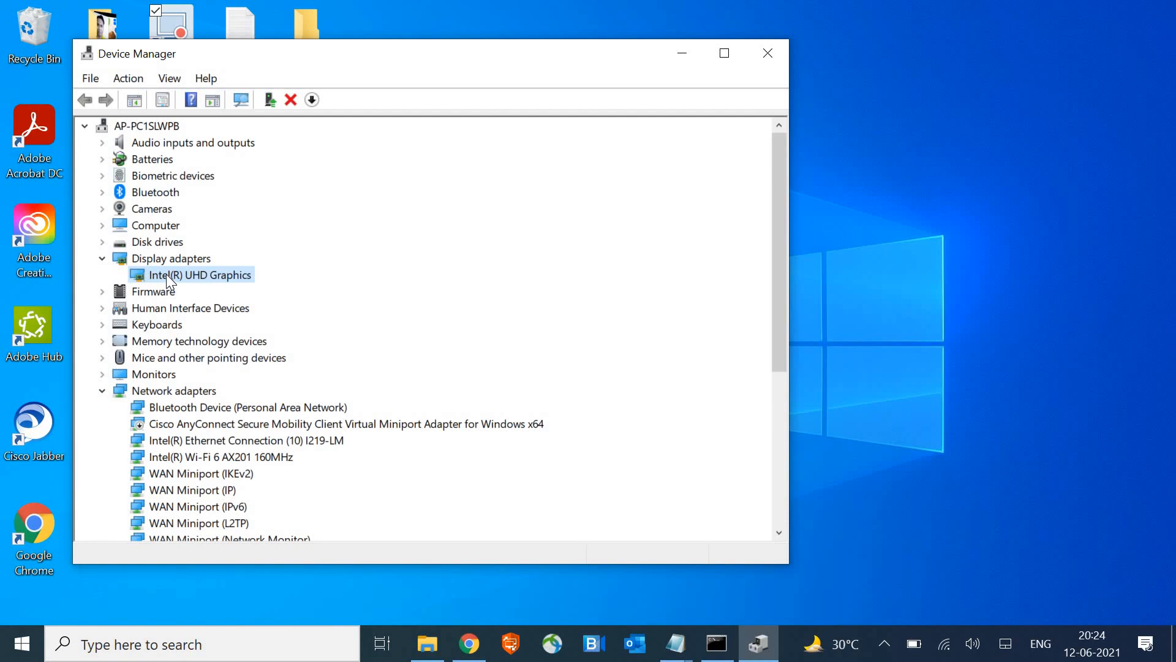
right_click(200, 275)
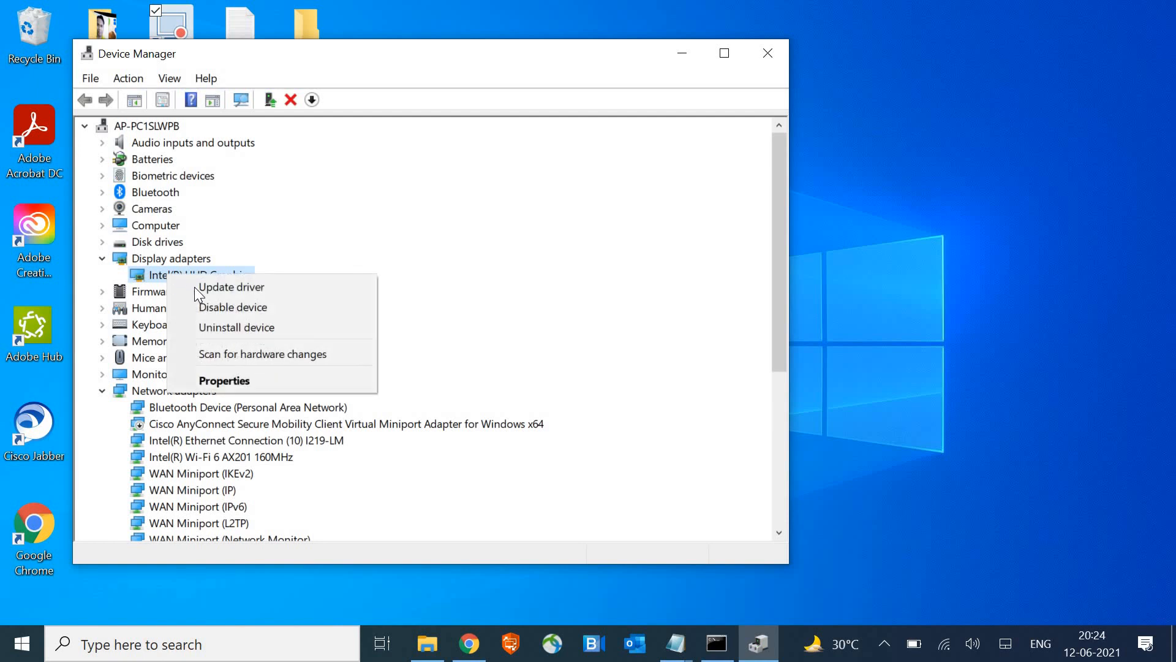
left_click(231, 287)
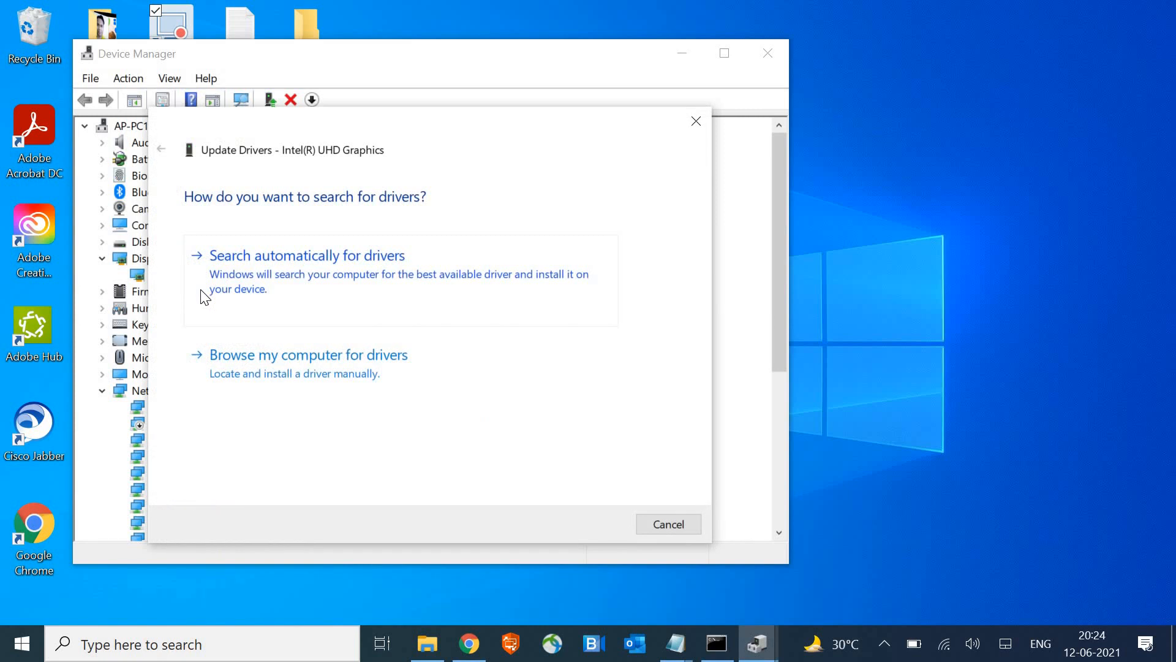
mouse_move(321, 279)
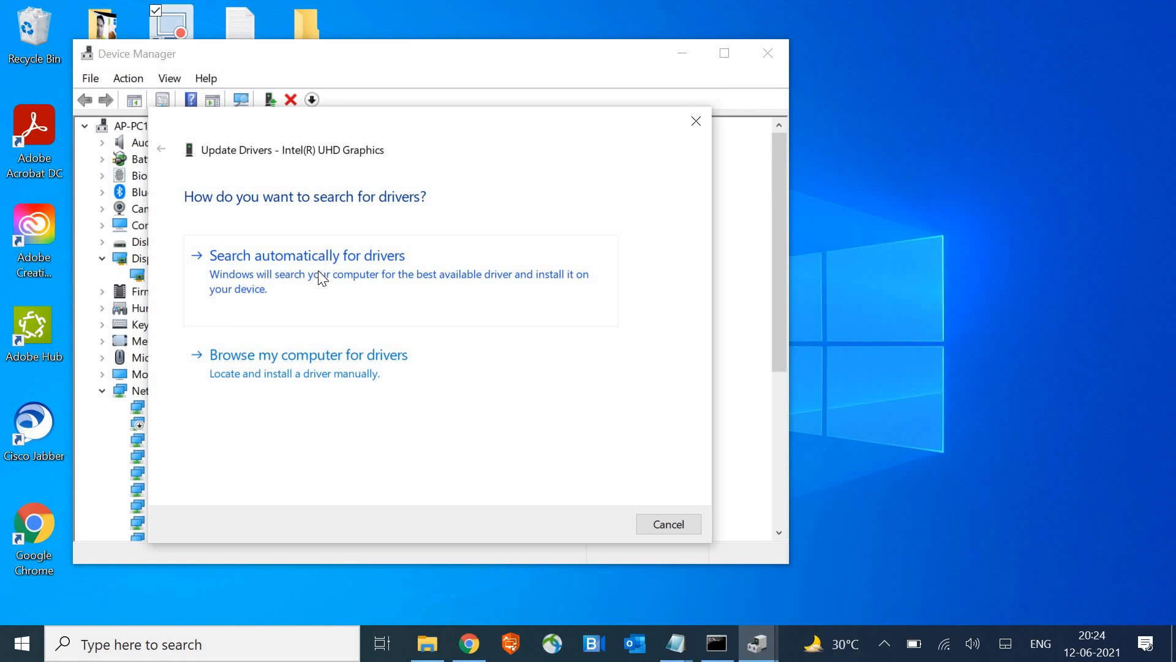
Run the automatic driver search, see the best driver is already installed, and close the wizard.
left_click(307, 255)
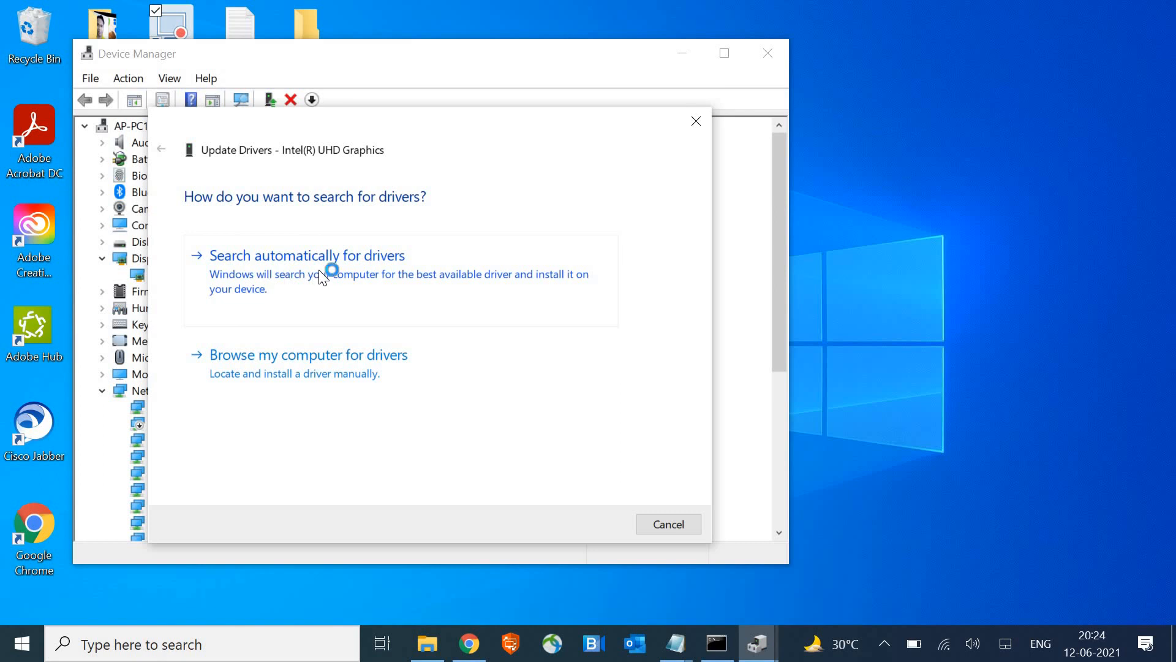
left_click(307, 254)
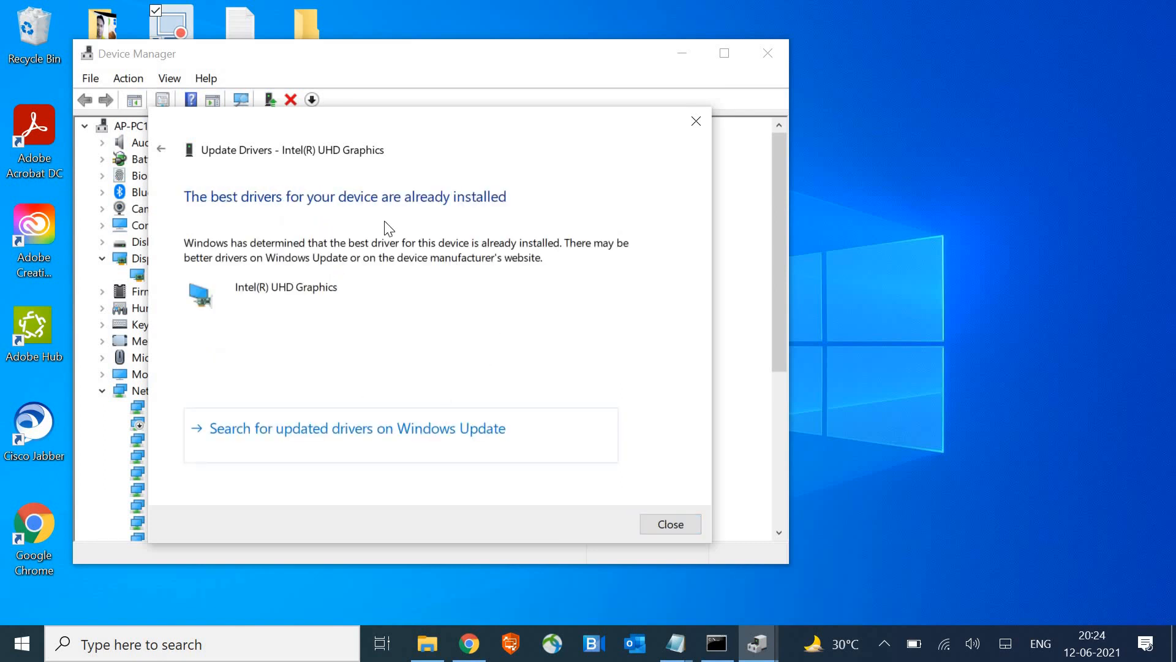
mouse_move(411, 232)
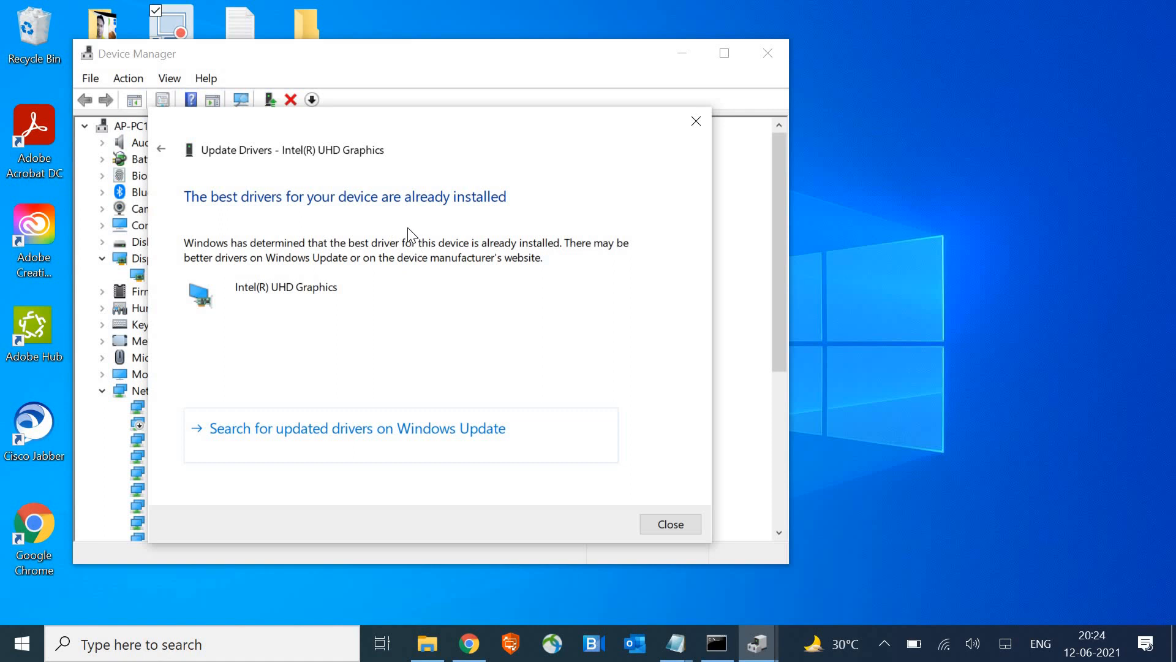
mouse_move(481, 443)
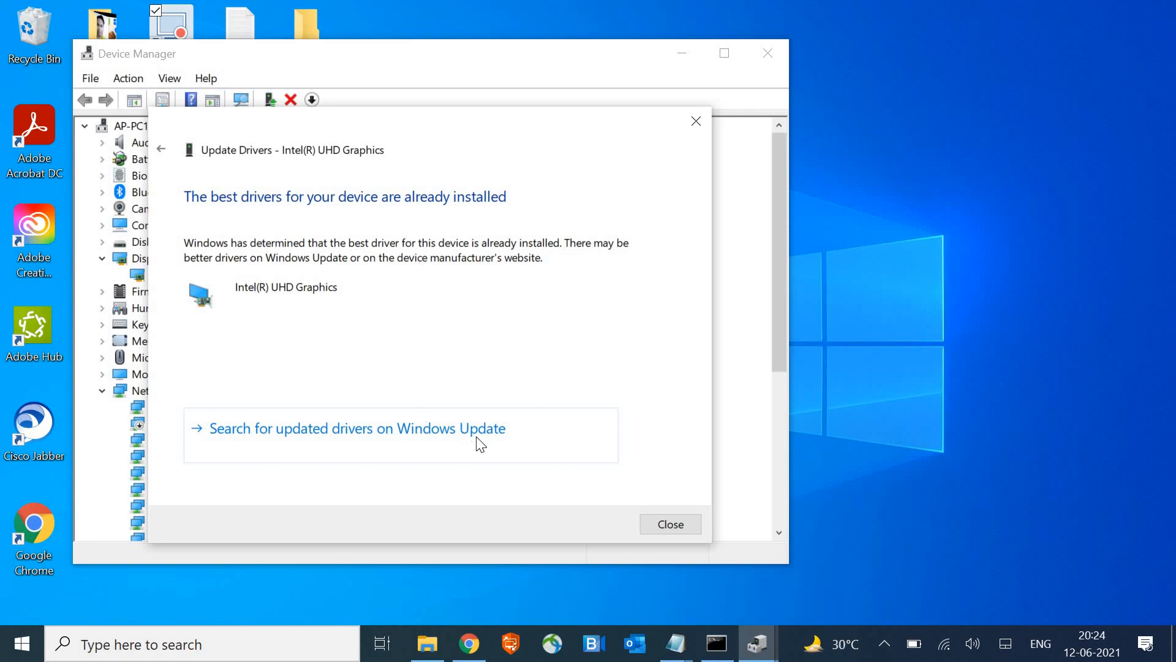
mouse_move(480, 442)
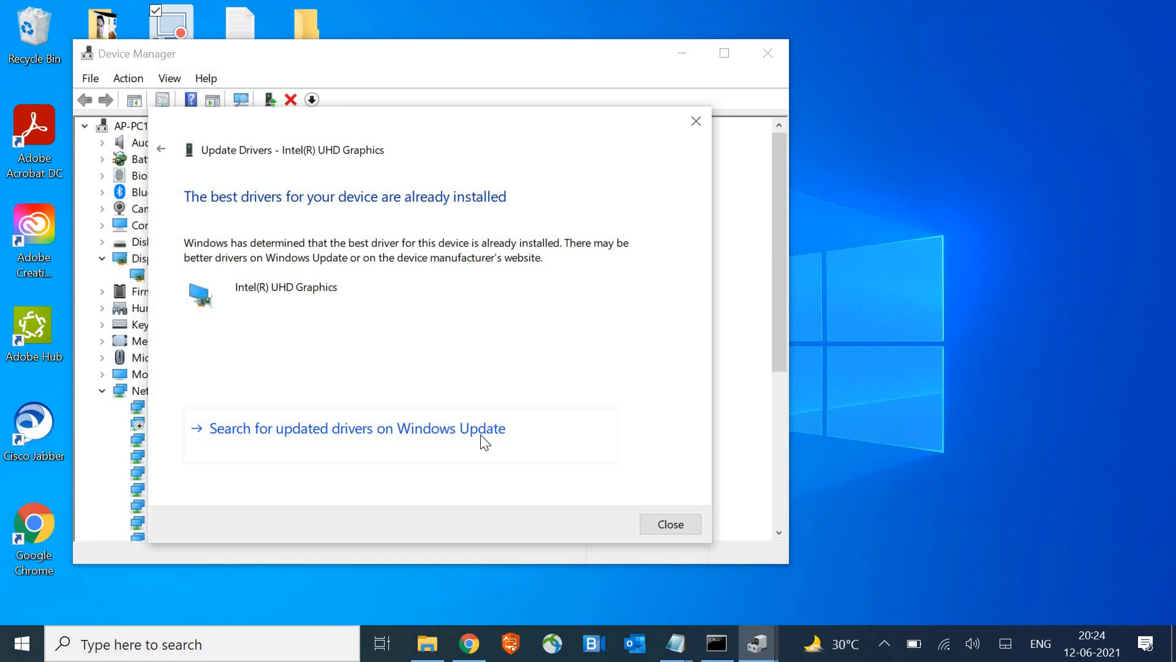
left_click(669, 523)
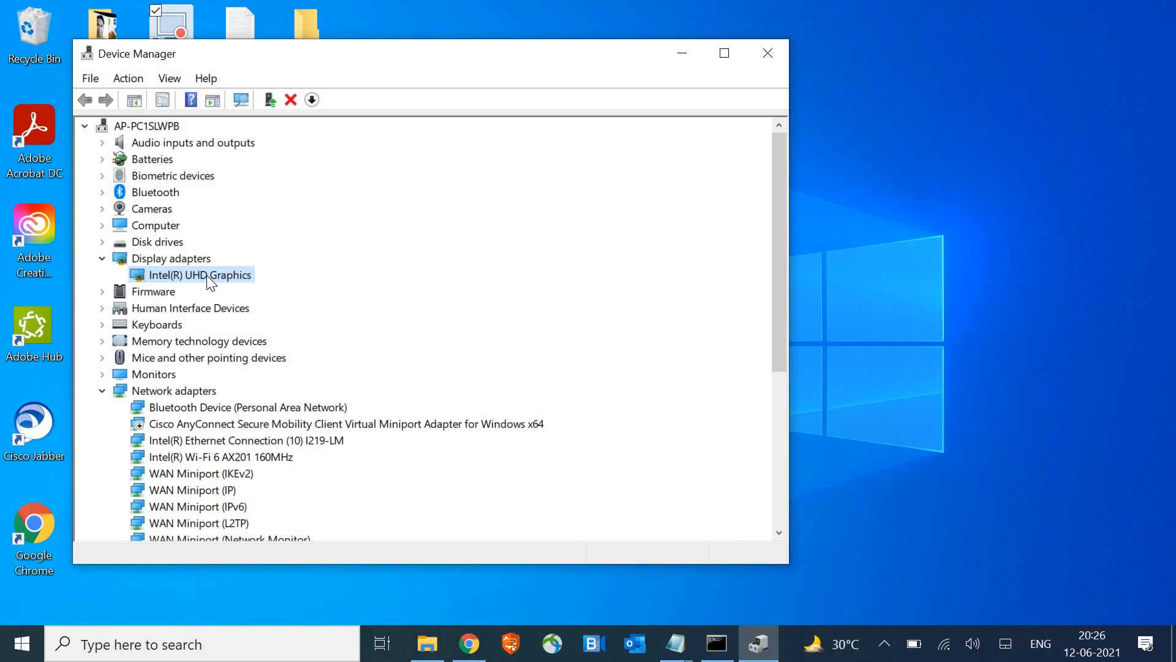
mouse_move(198, 291)
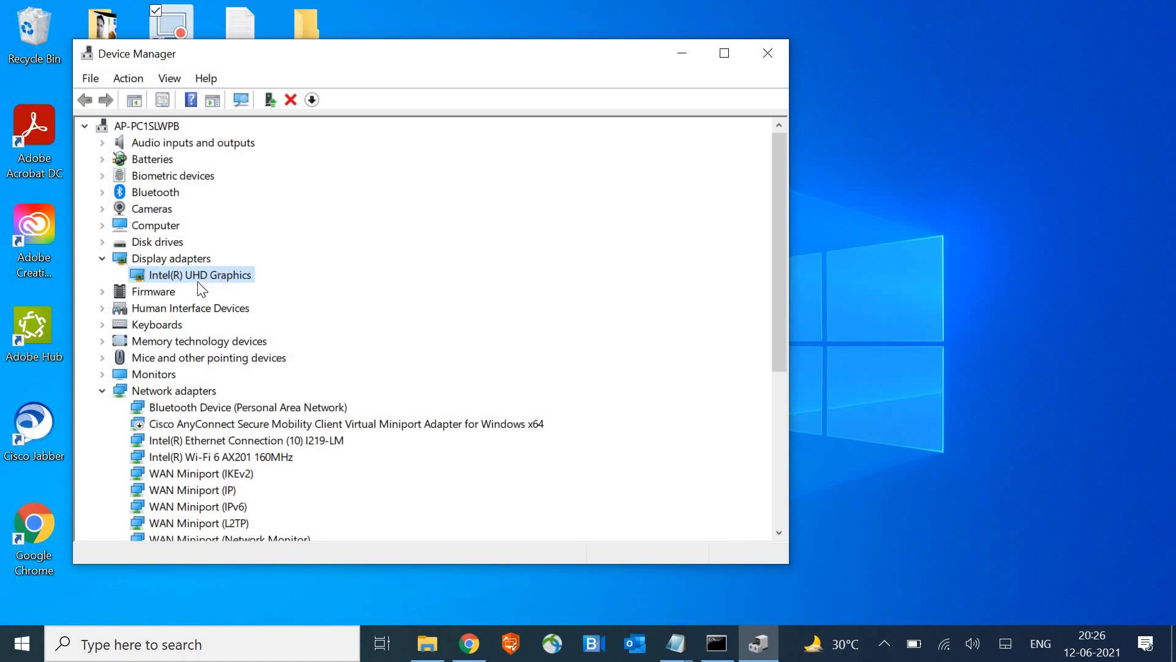
mouse_move(243, 280)
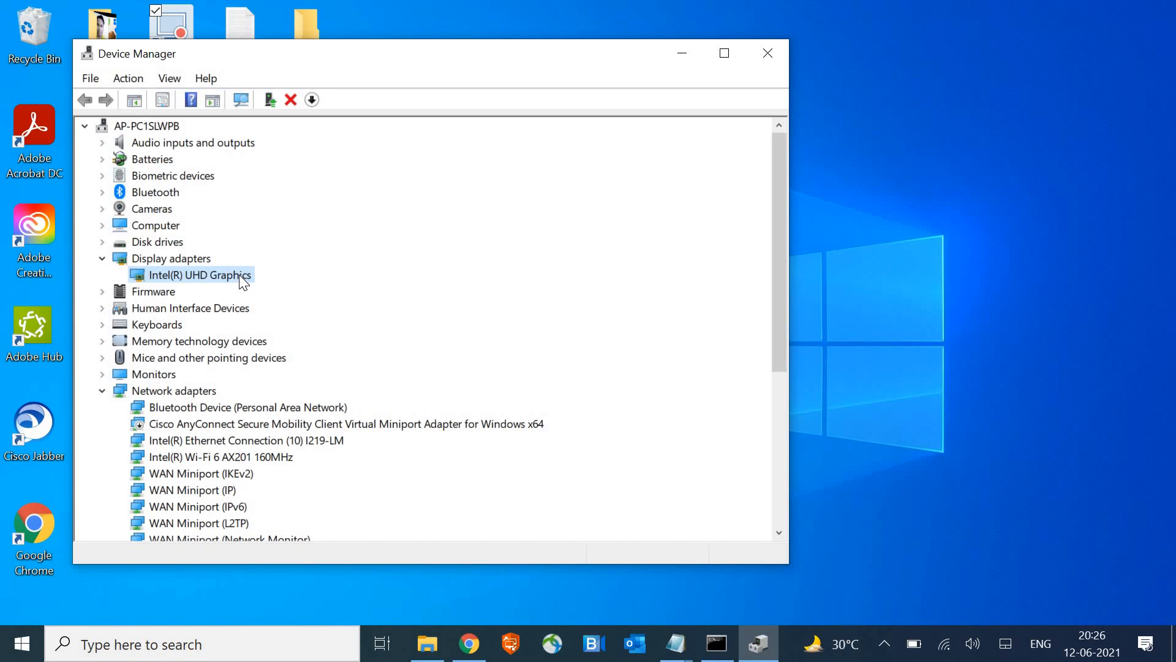
mouse_move(237, 277)
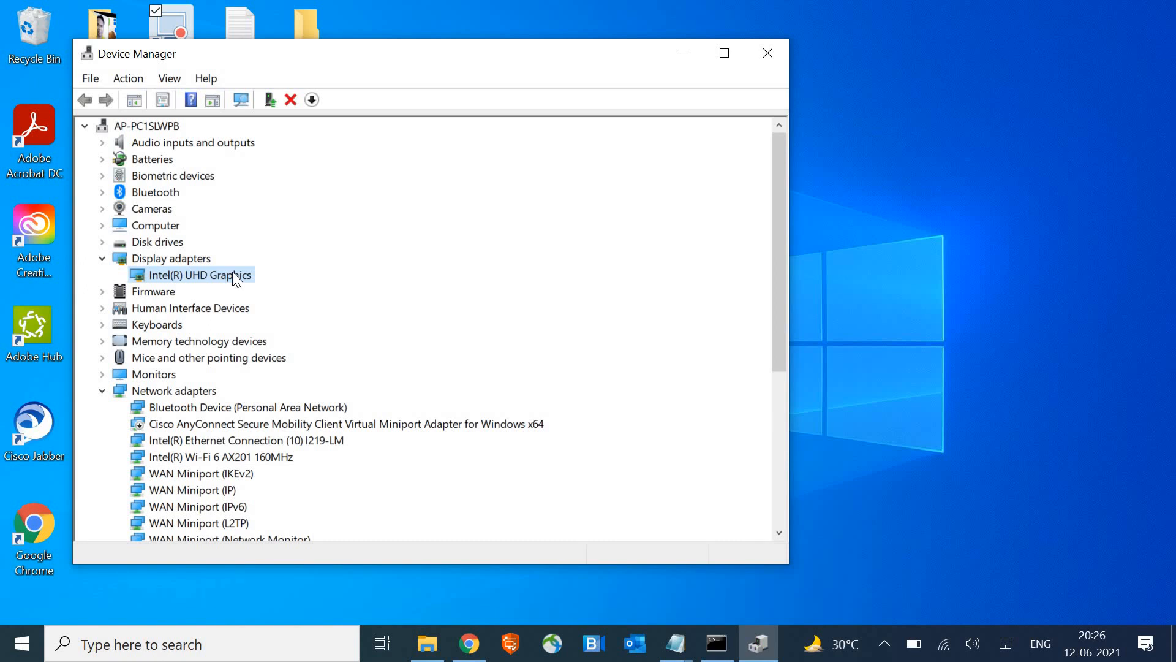
Reopen Update driver, browse the computer's drivers and install the first Intel(R) UHD Graphics entry.
right_click(203, 274)
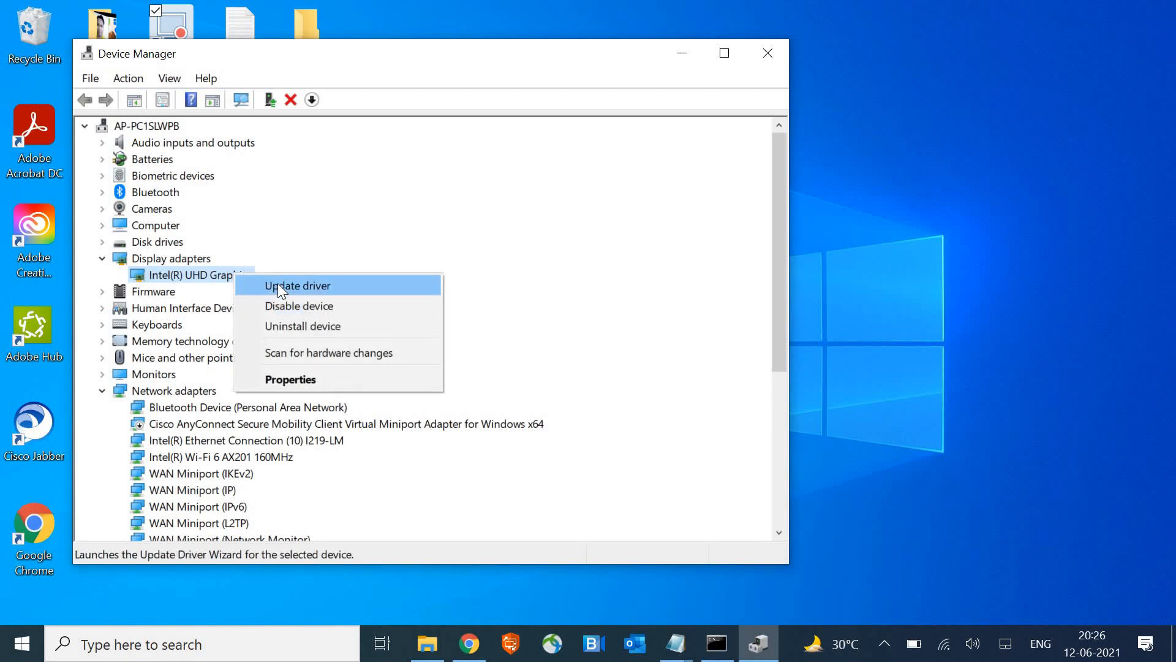
left_click(297, 285)
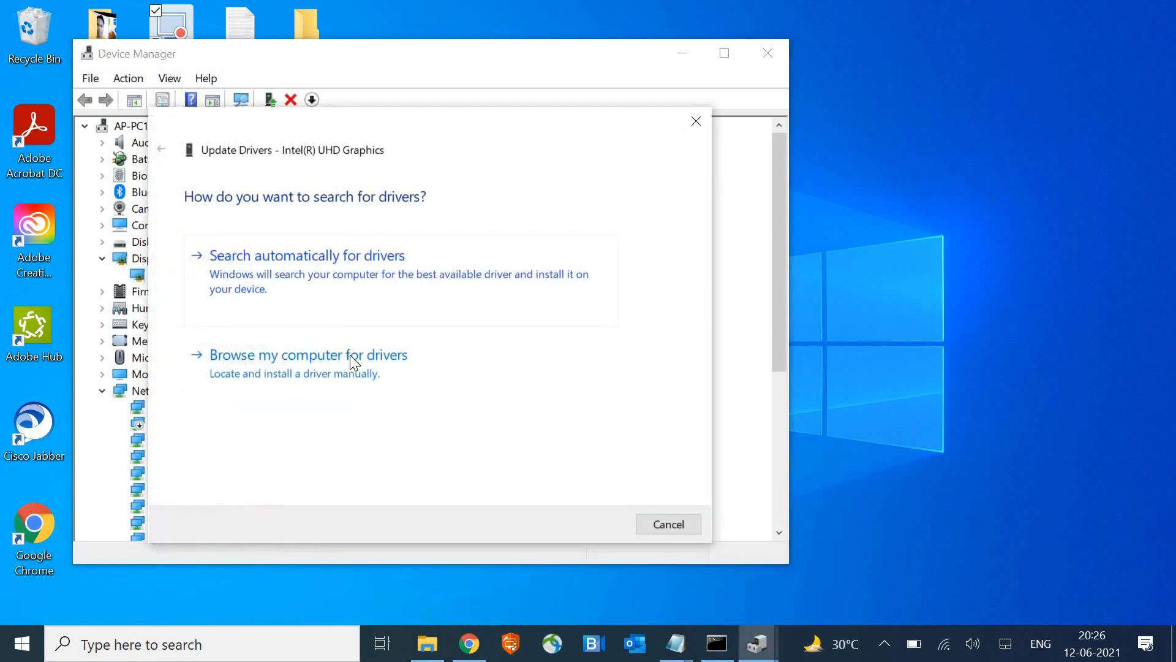
mouse_move(353, 364)
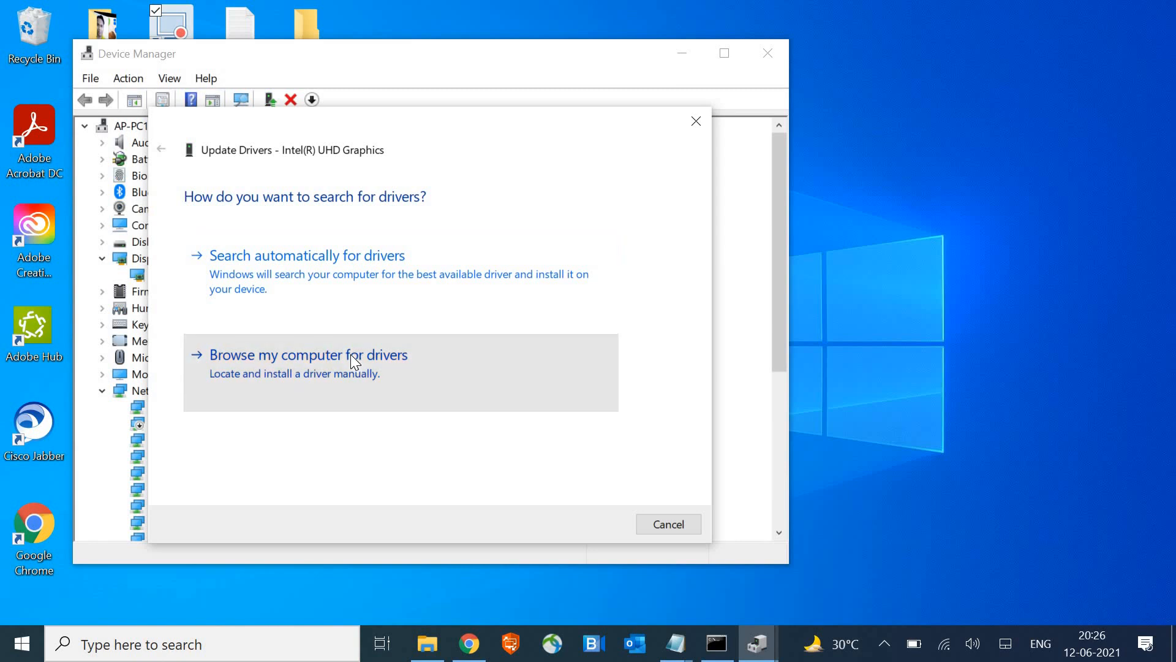
left_click(308, 354)
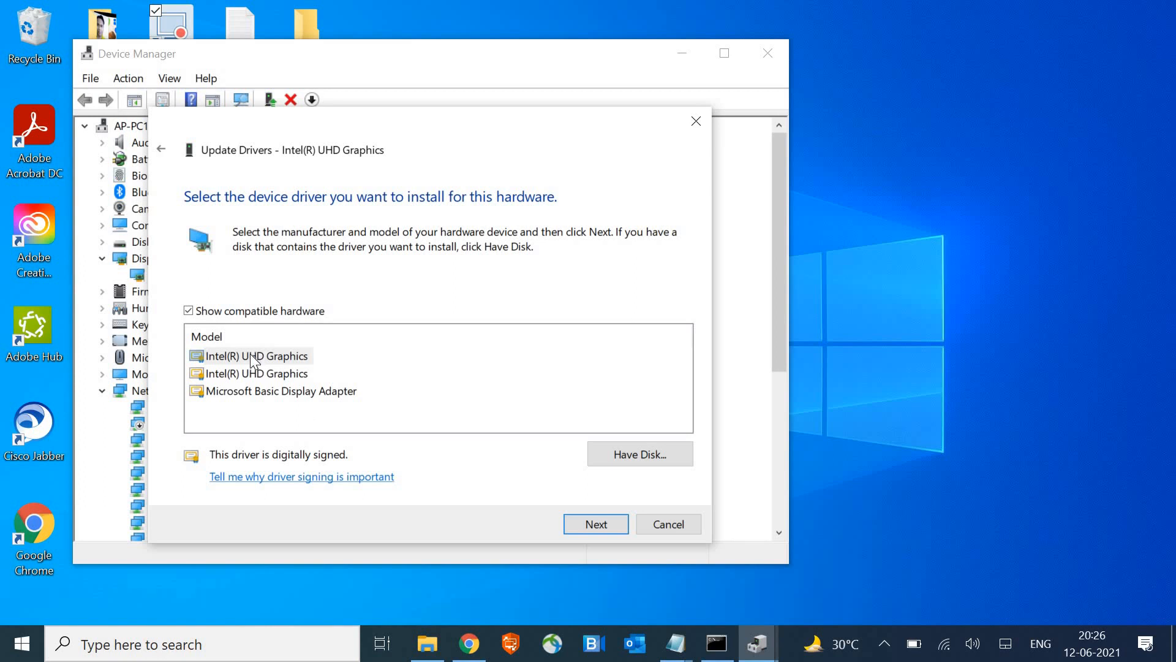
left_click(258, 356)
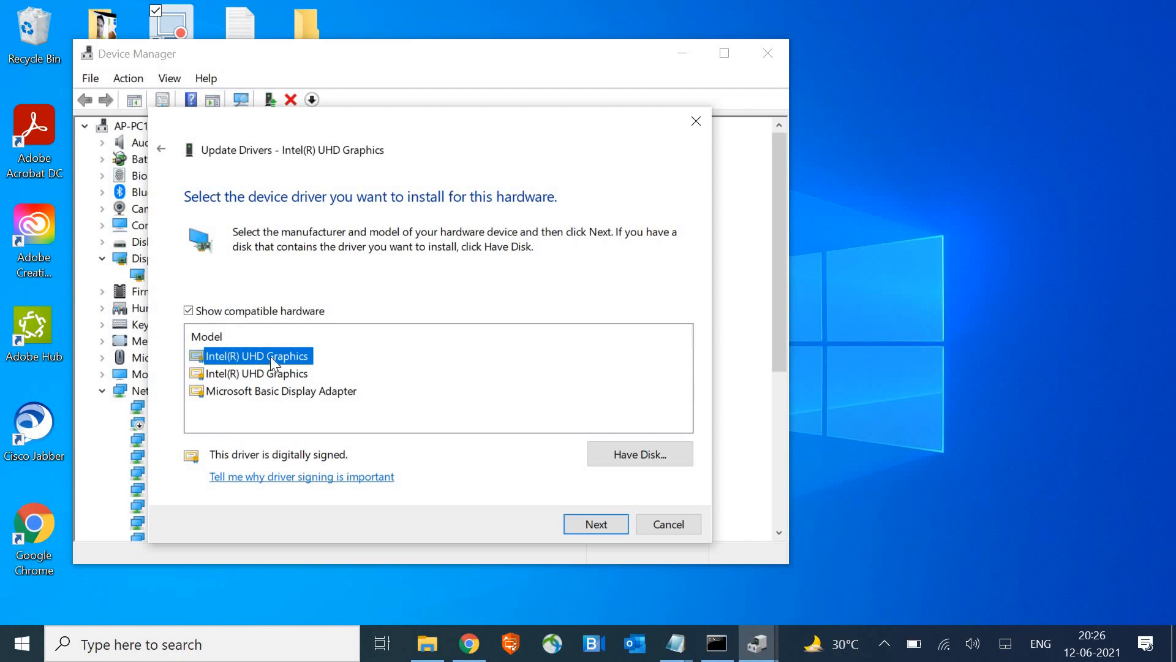
mouse_move(596, 524)
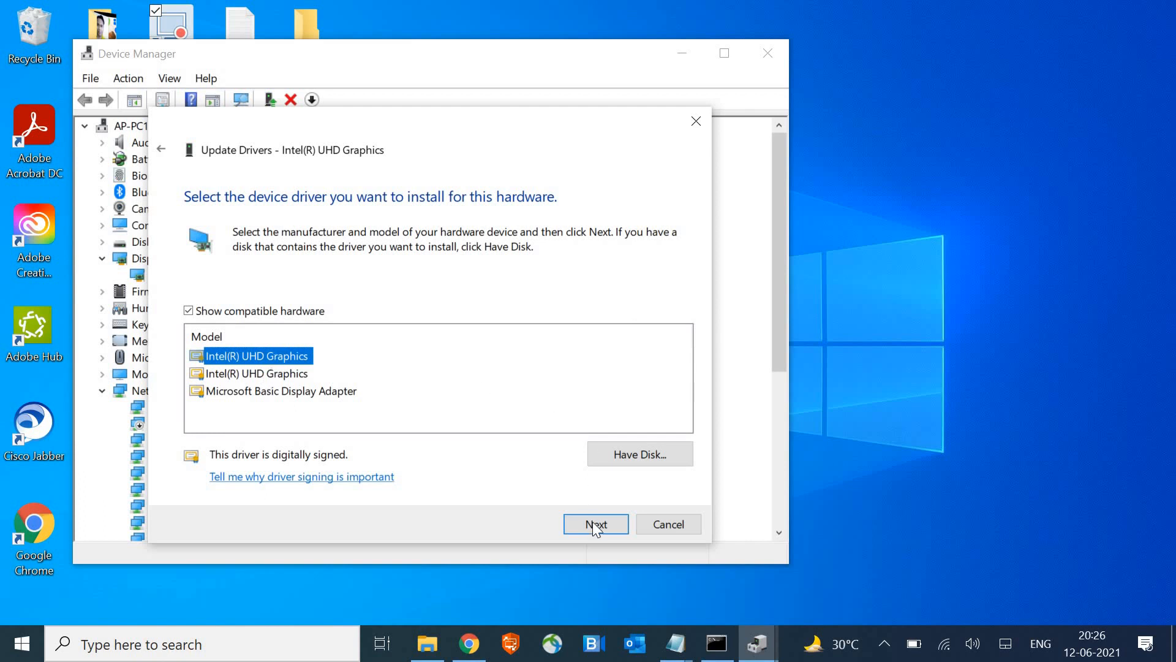
left_click(595, 524)
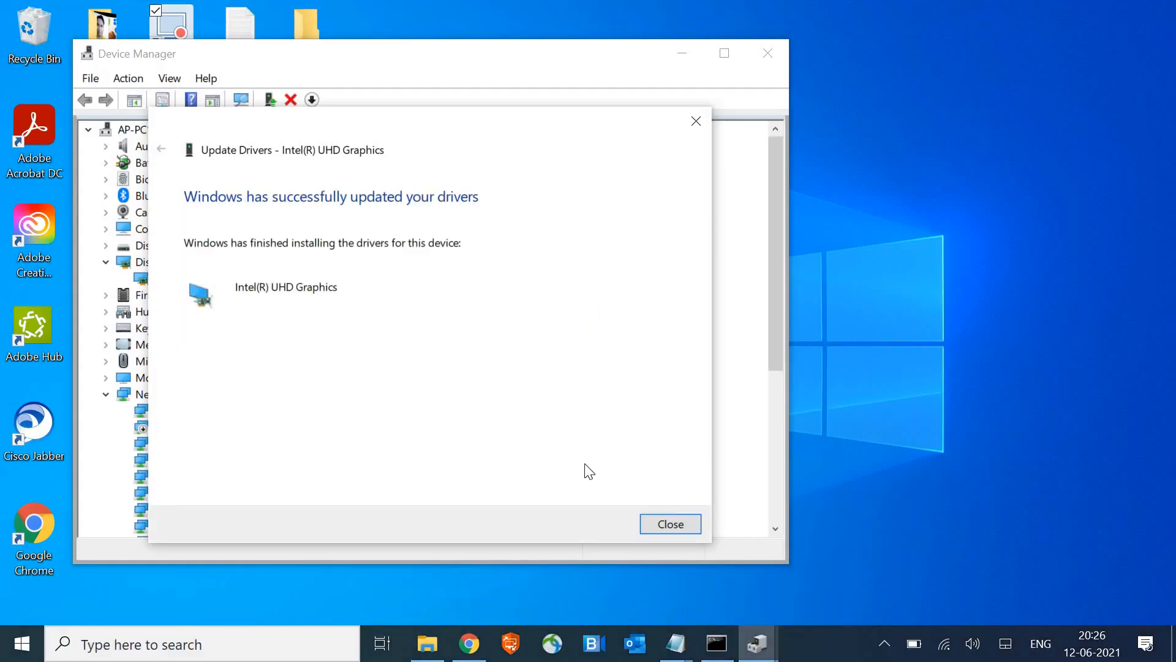
Dismiss the success message, reopen the local driver list and pick the second, earlier Intel(R) UHD Graphics entry.
left_click(668, 524)
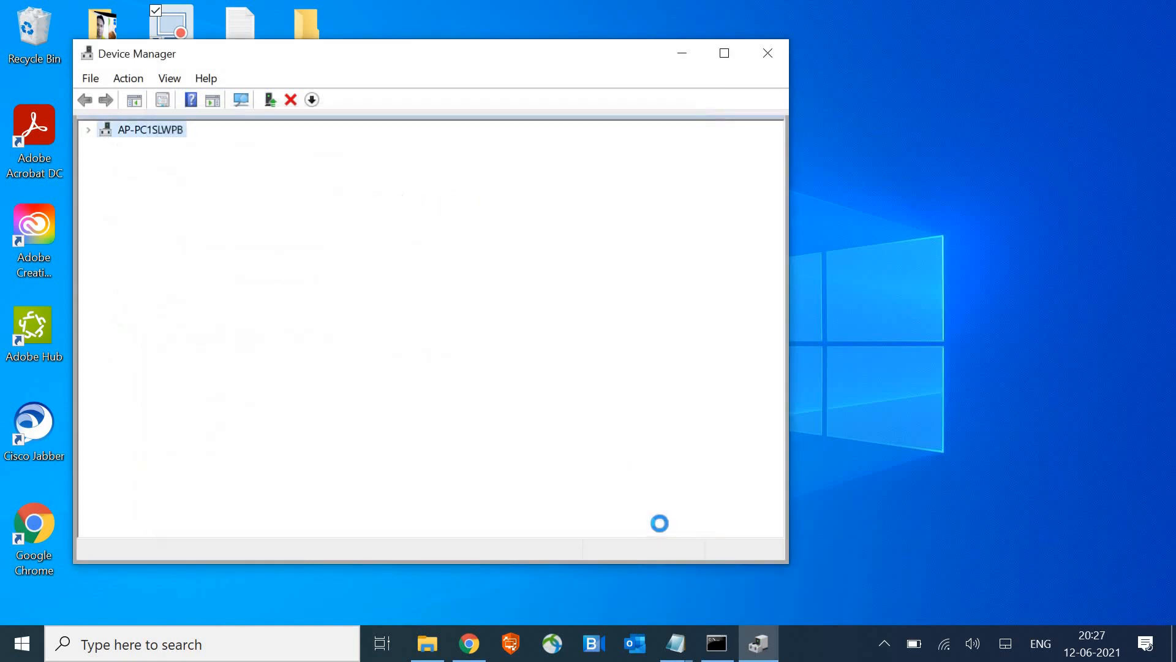
left_click(88, 130)
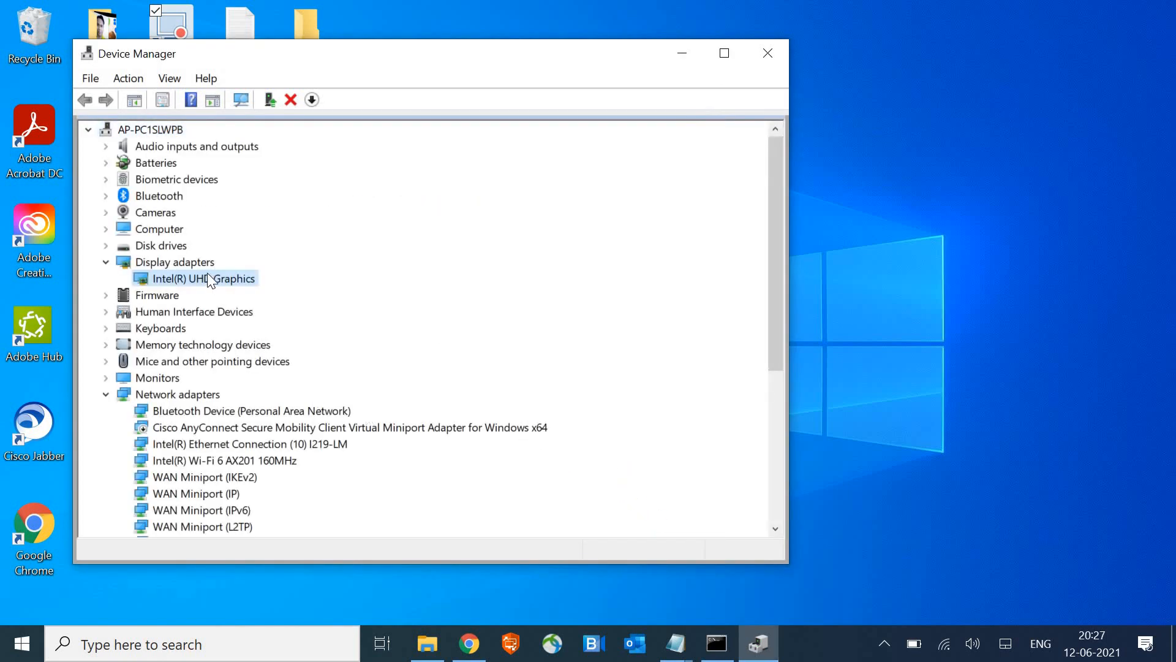
right_click(203, 278)
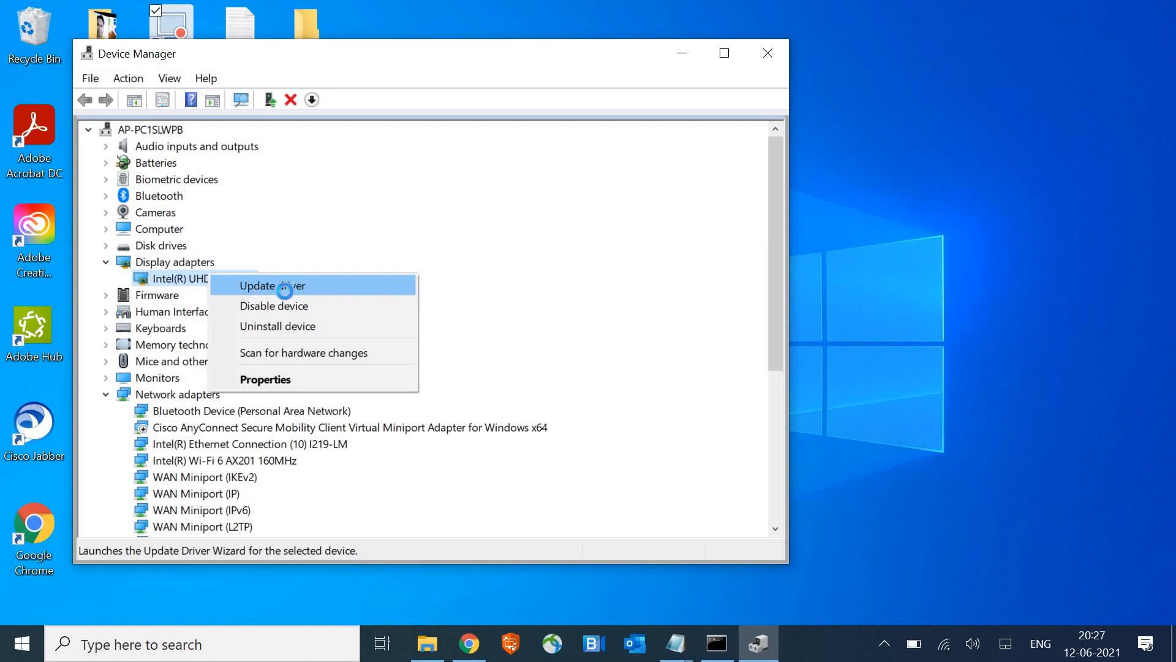
left_click(271, 285)
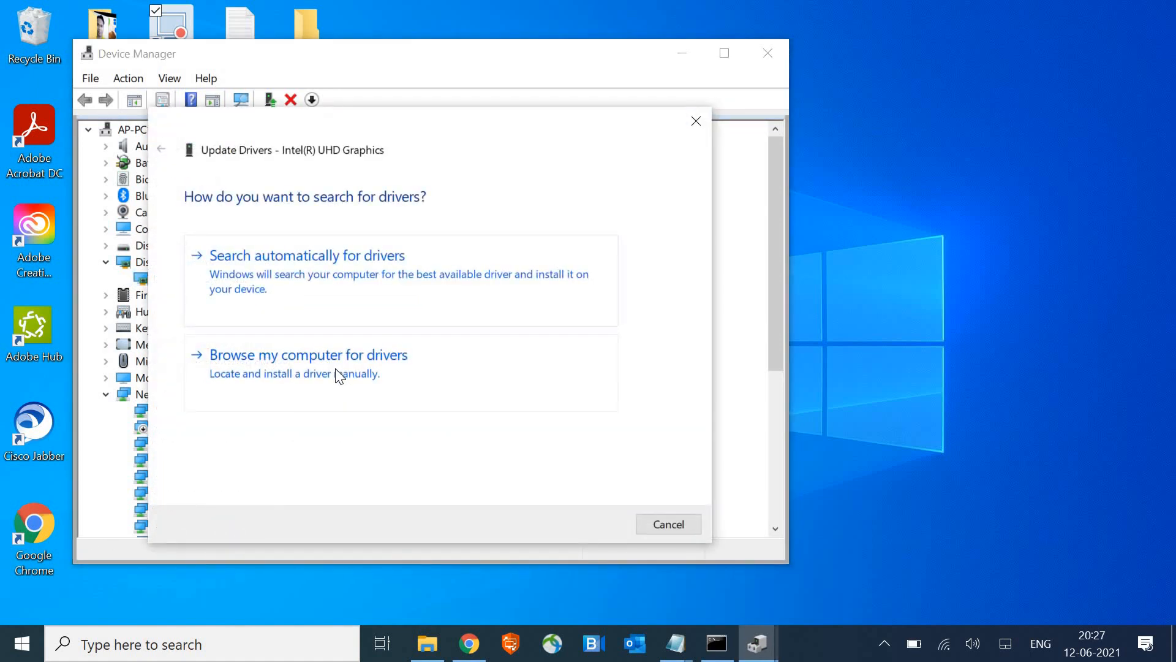
left_click(308, 354)
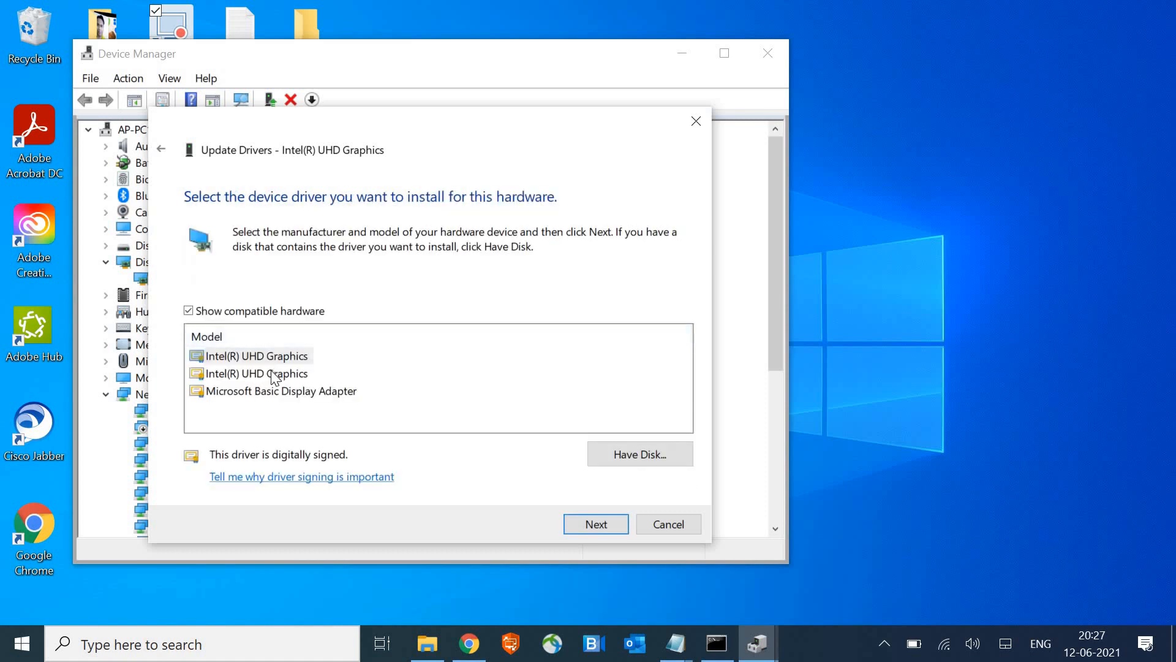
left_click(257, 374)
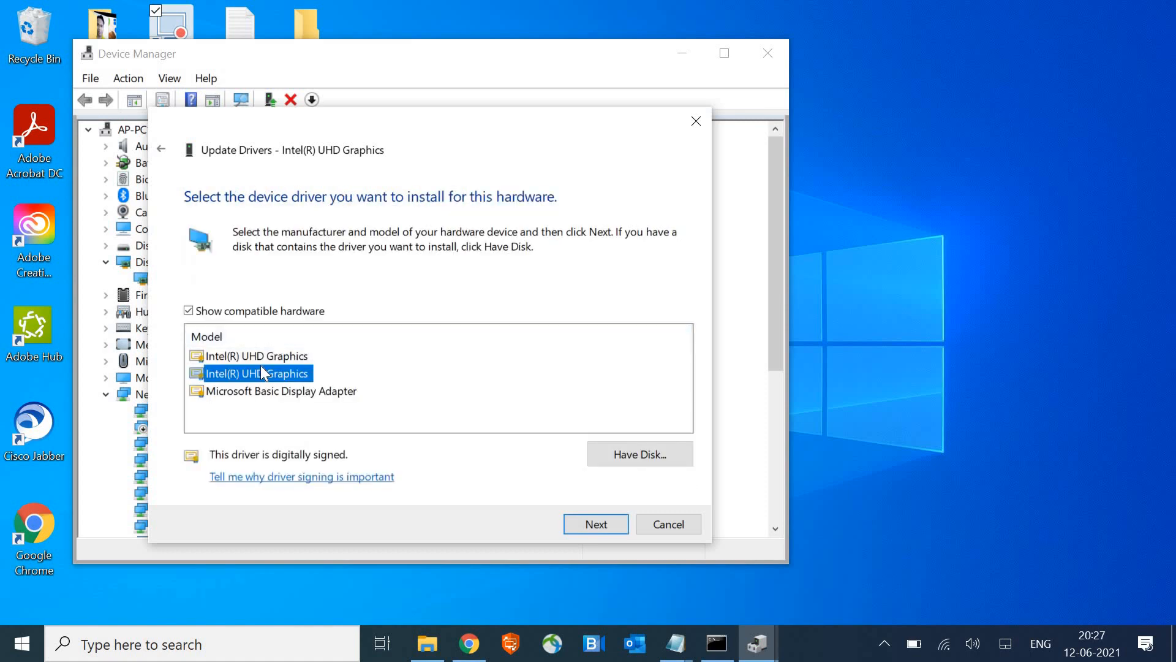